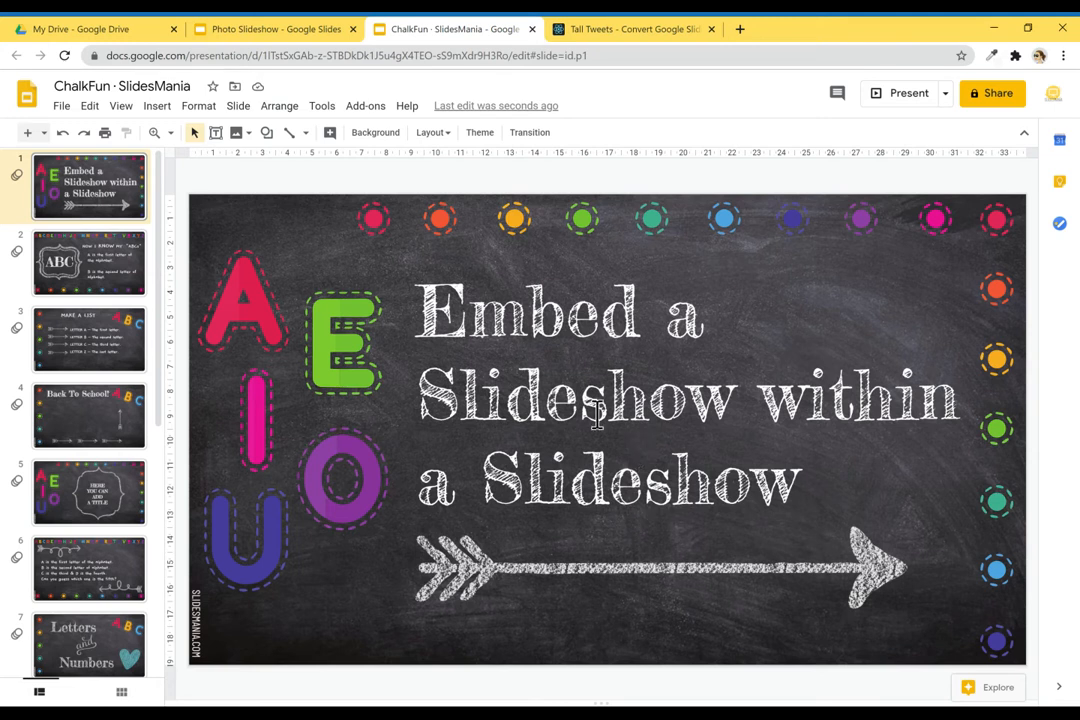
Step: Flip through the Photo Slideshow's photo slides, then bring up Tall Tweets Classic
left_click(270, 28)
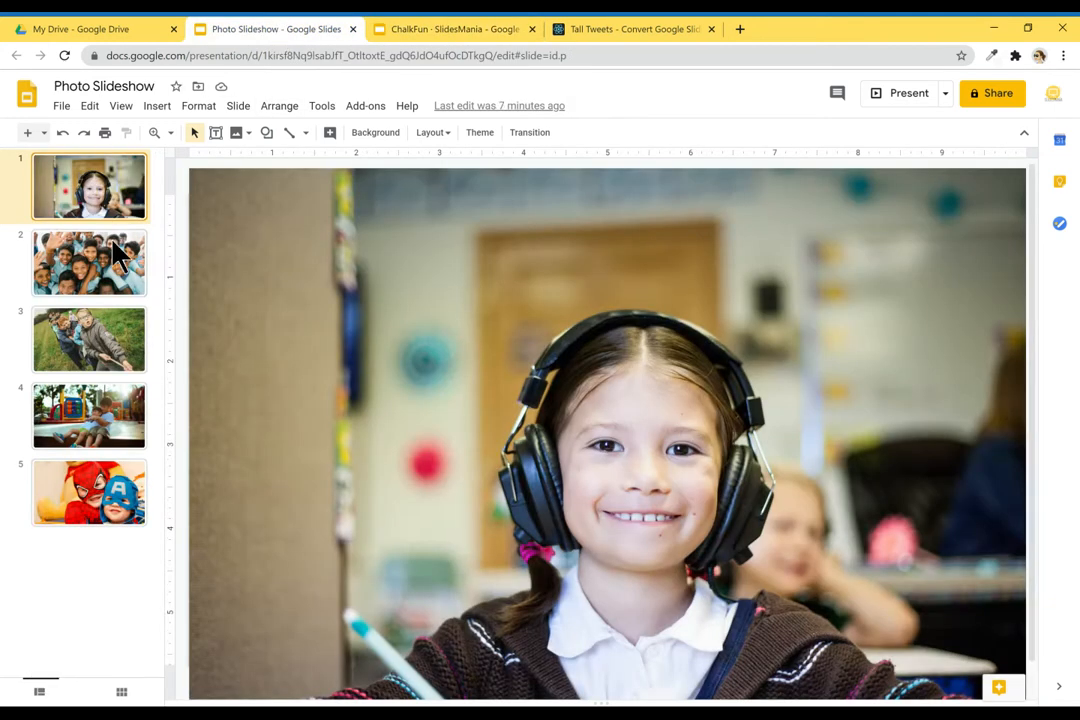
left_click(89, 491)
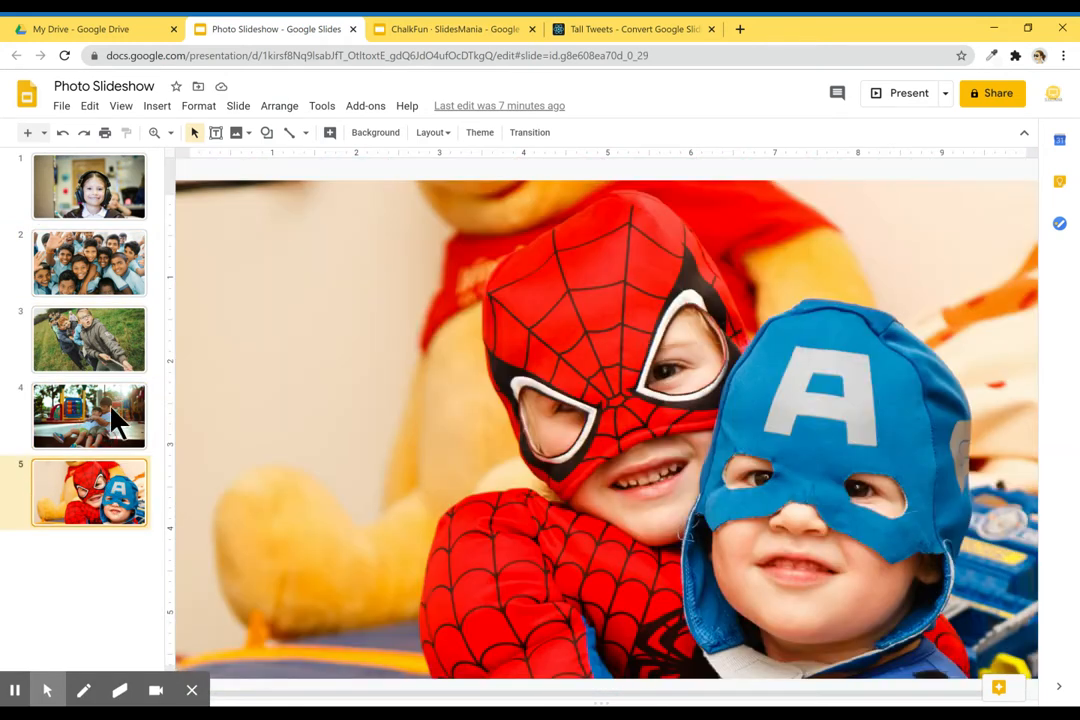
left_click(89, 186)
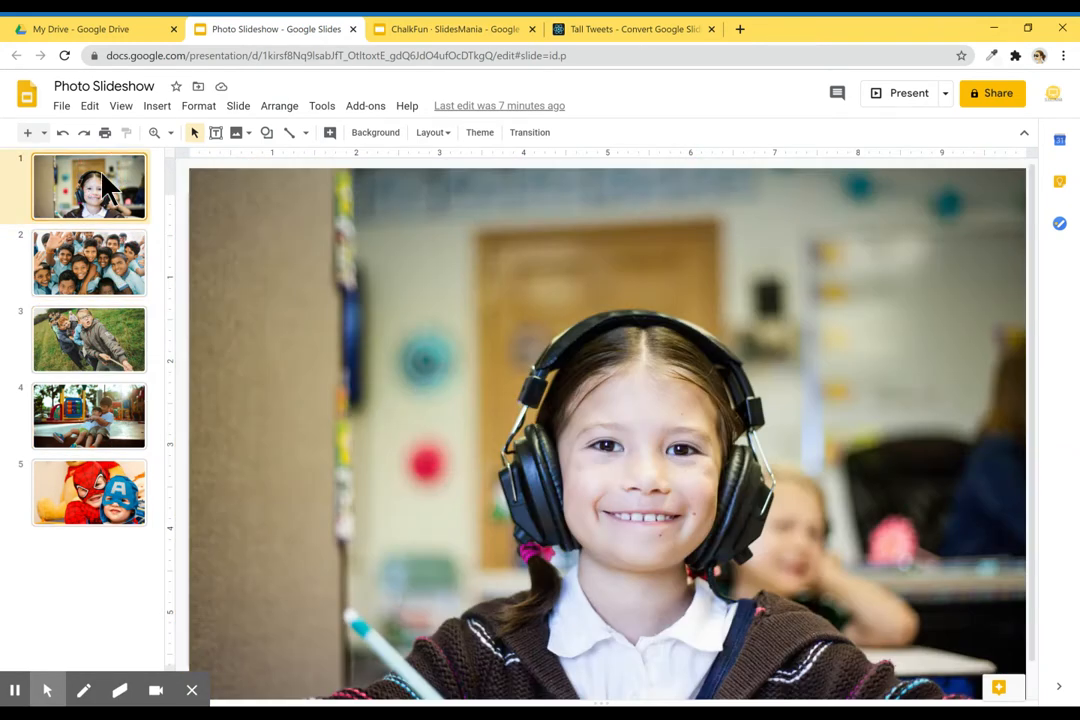
left_click(634, 28)
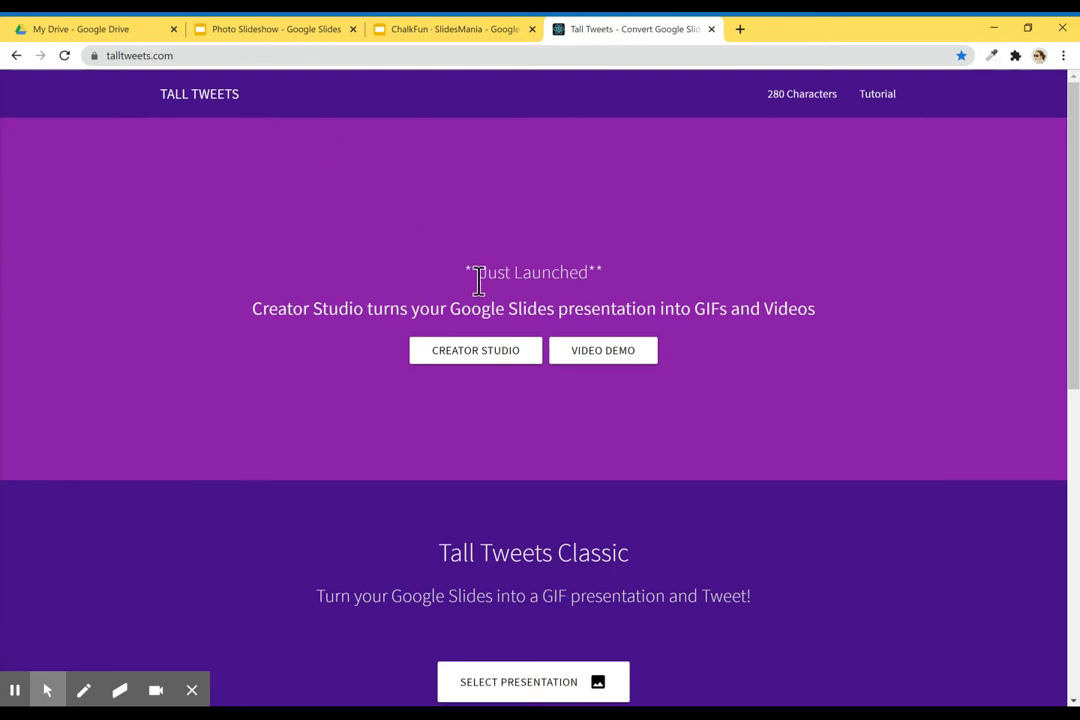
scroll("down", 3)
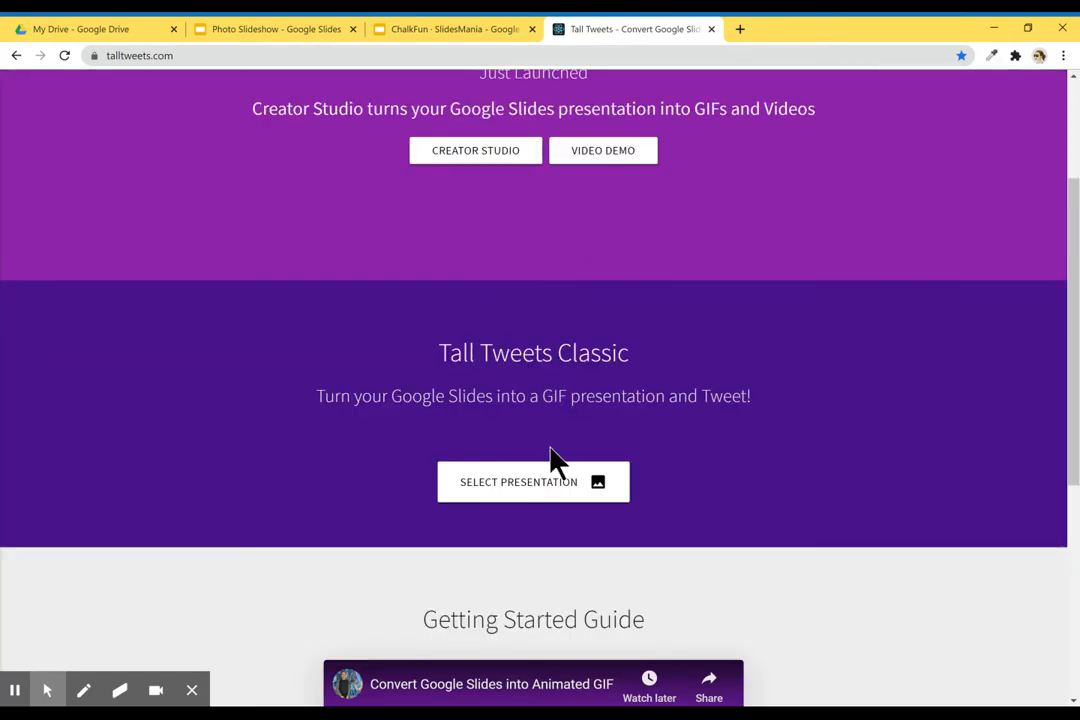
Step: Load the Photo Slideshow presentation into the Tall Tweets GIF maker
left_click(518, 481)
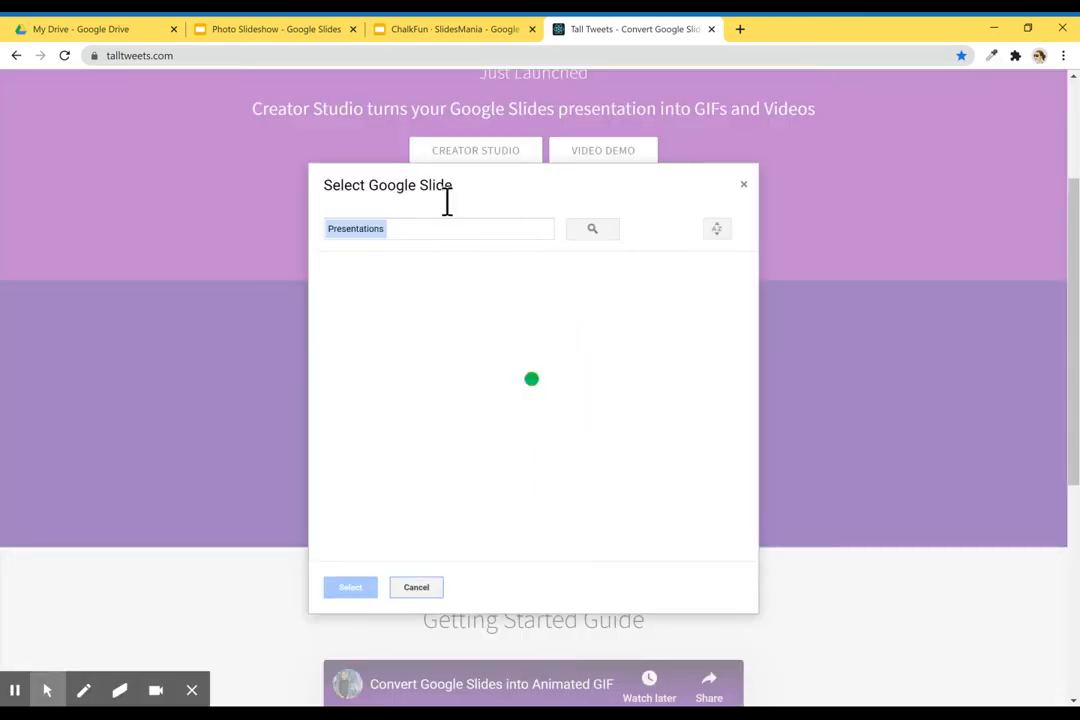
mouse_move(400, 337)
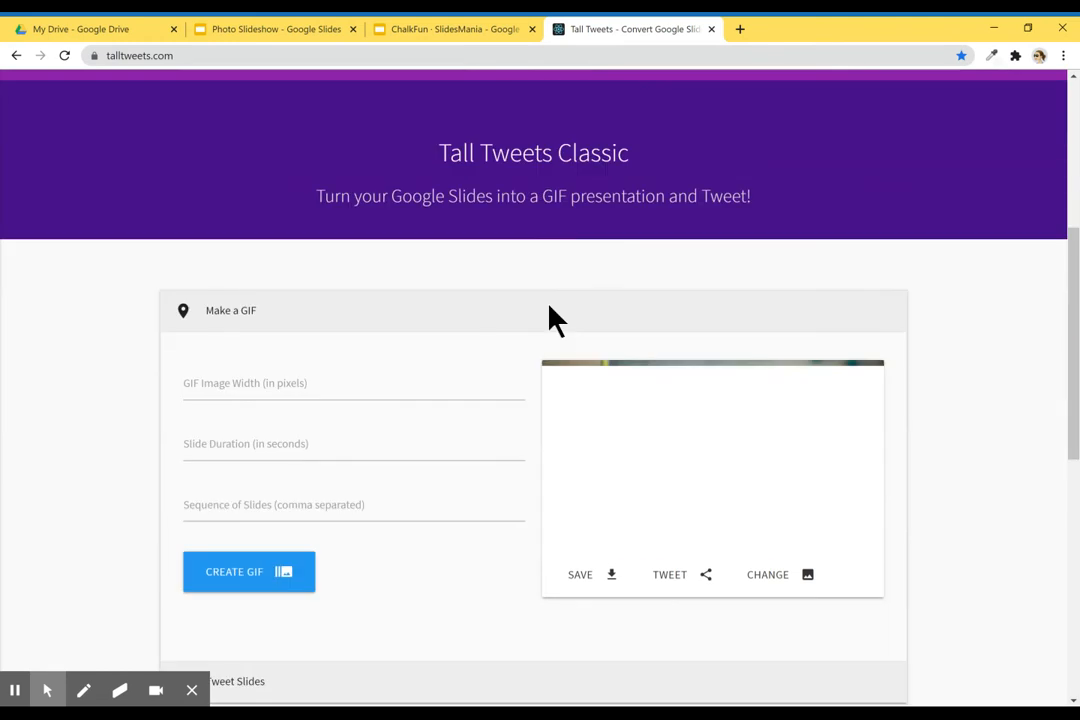
scroll("down", 3)
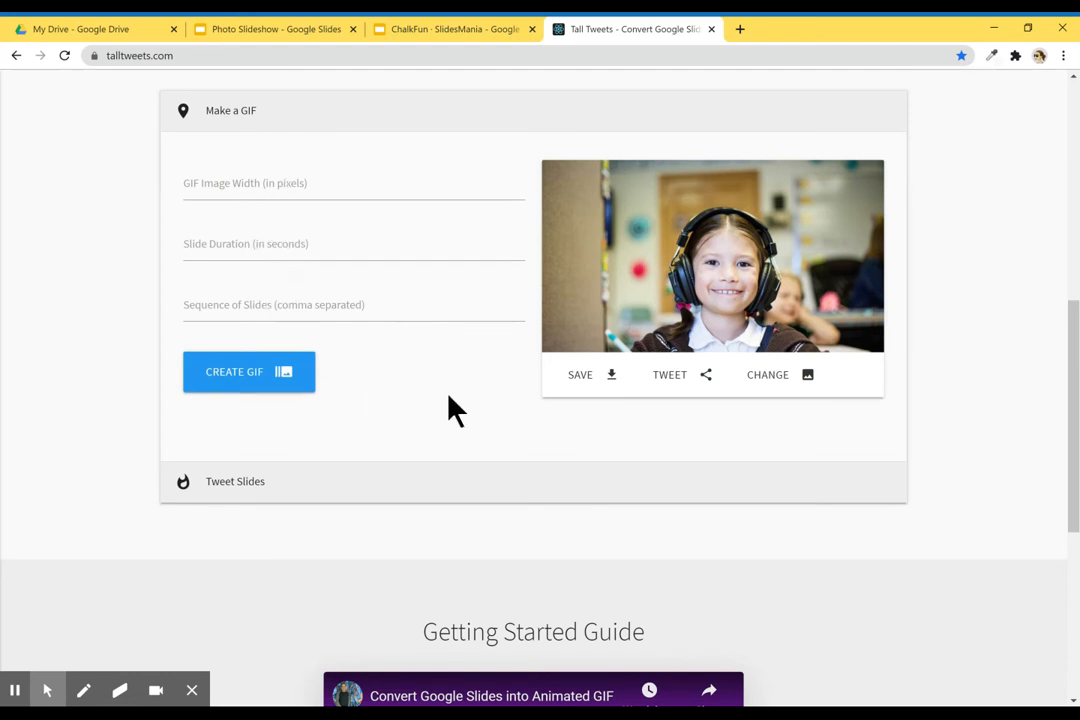
mouse_move(238, 390)
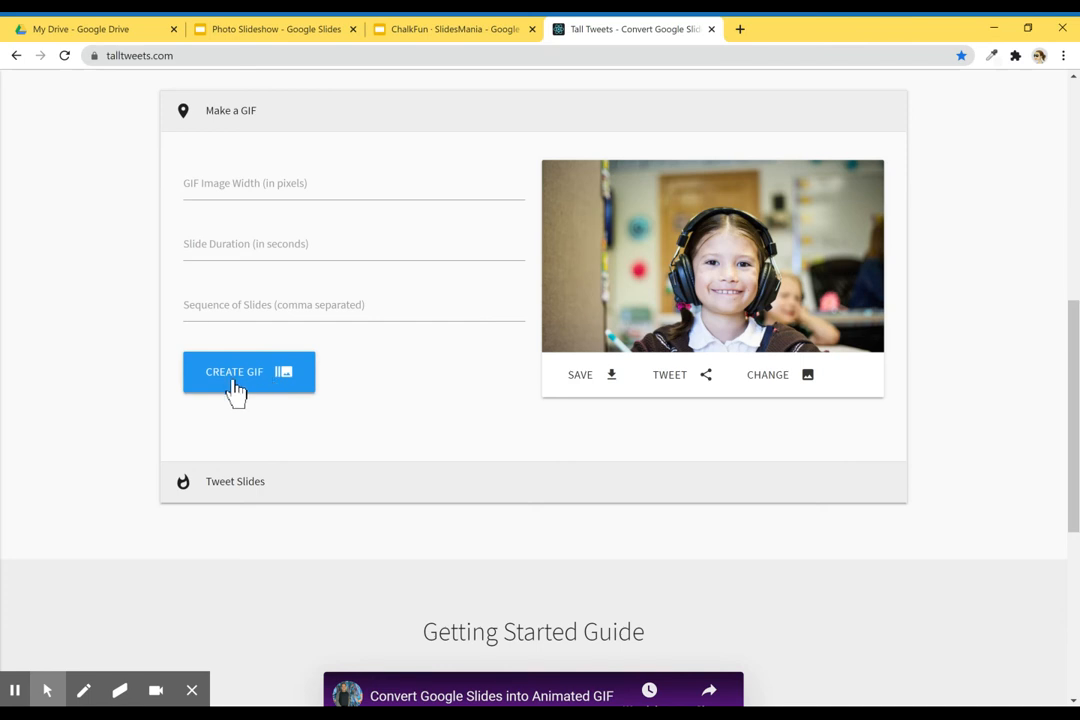
Step: Create and download the slideshow GIF, then open ChalkFun's Back To School slide 4
left_click(248, 371)
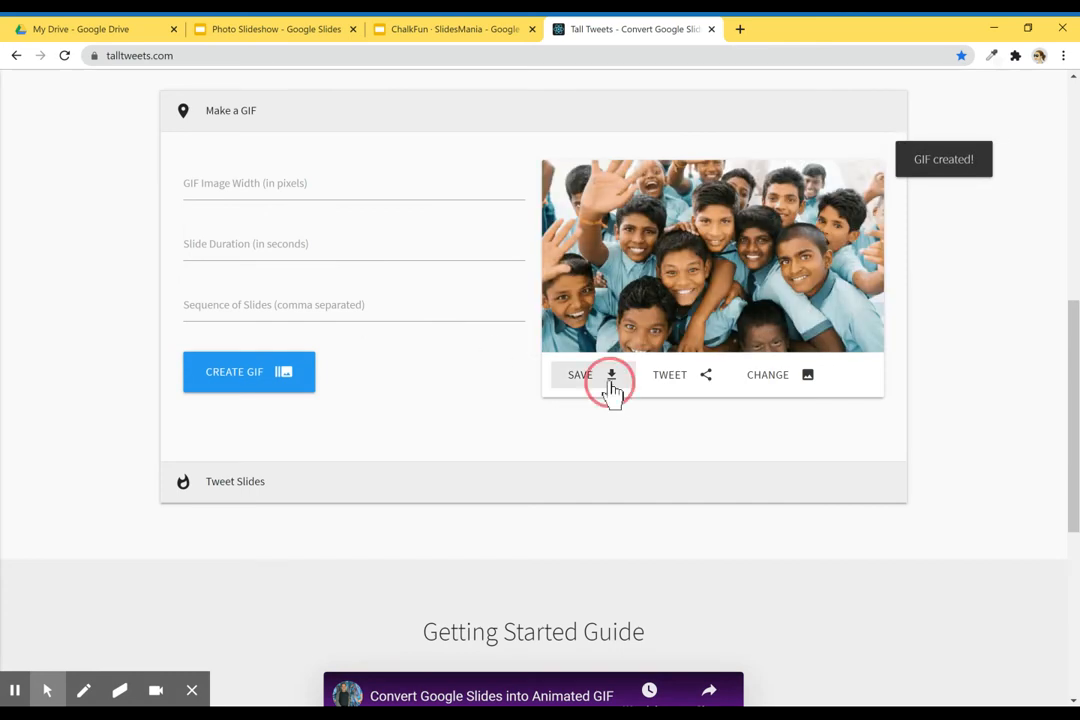
left_click(611, 374)
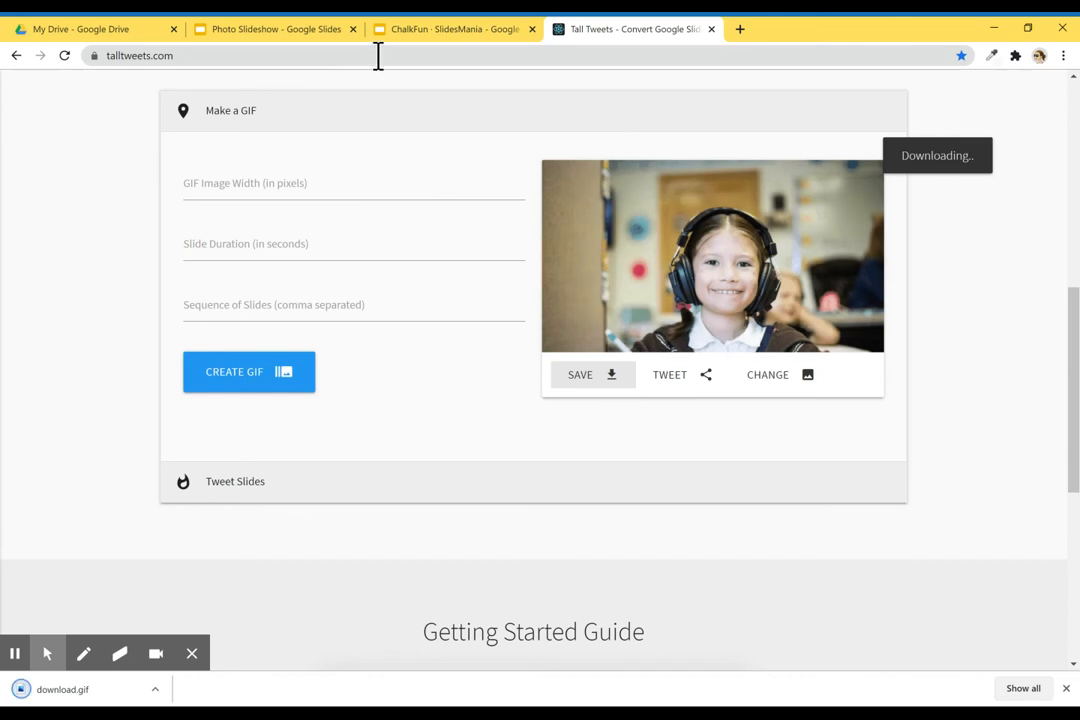
left_click(450, 28)
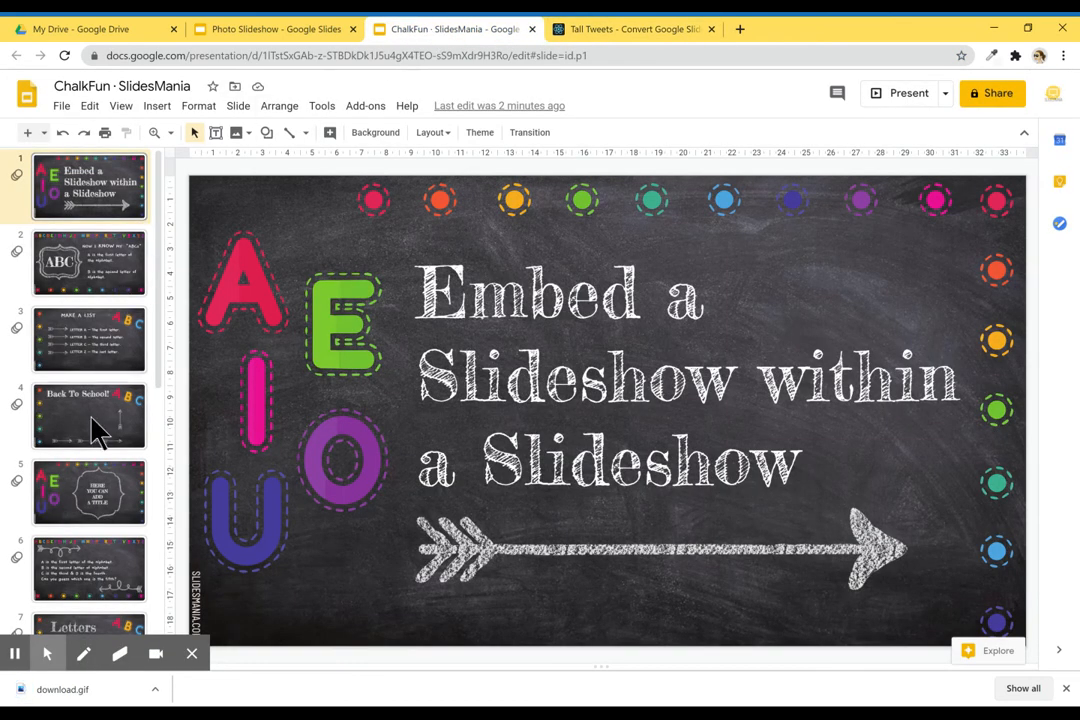
left_click(157, 105)
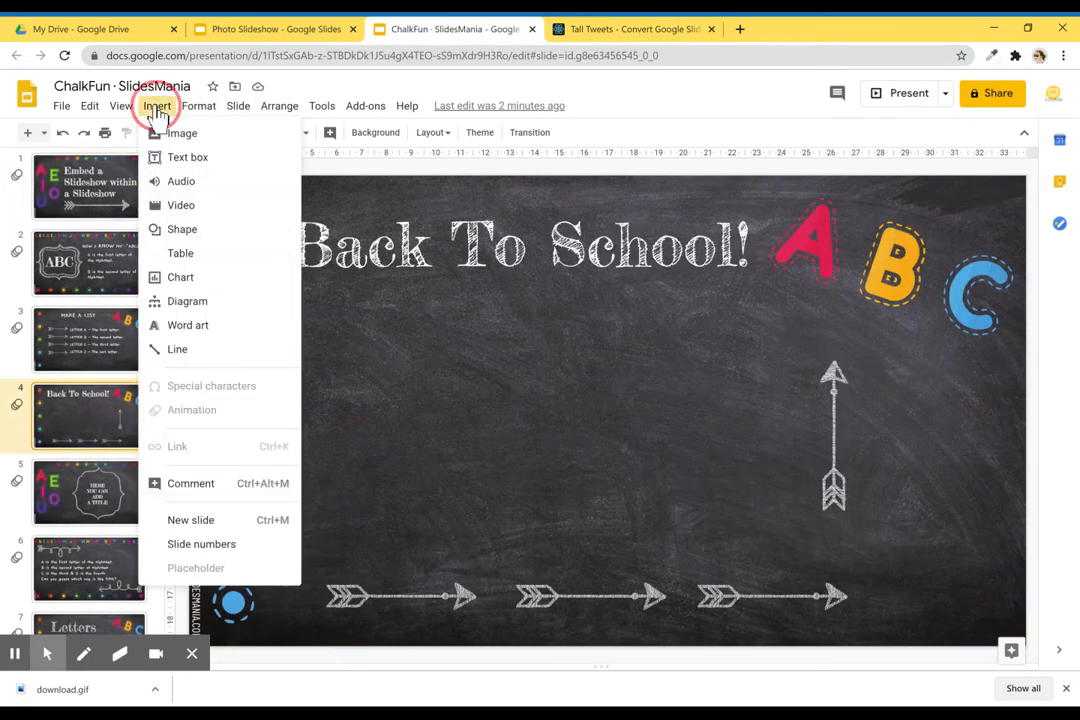